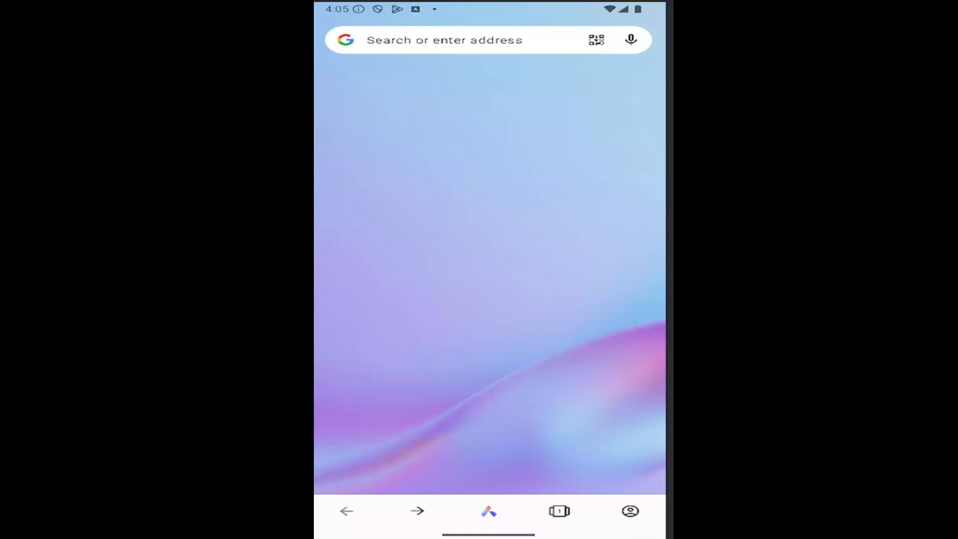
mouse_move(509, 272)
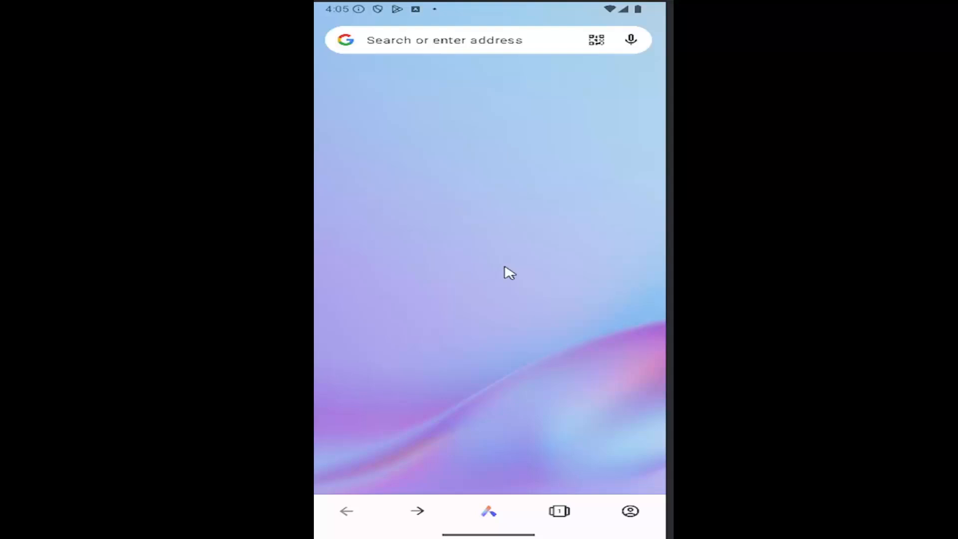
mouse_move(635, 524)
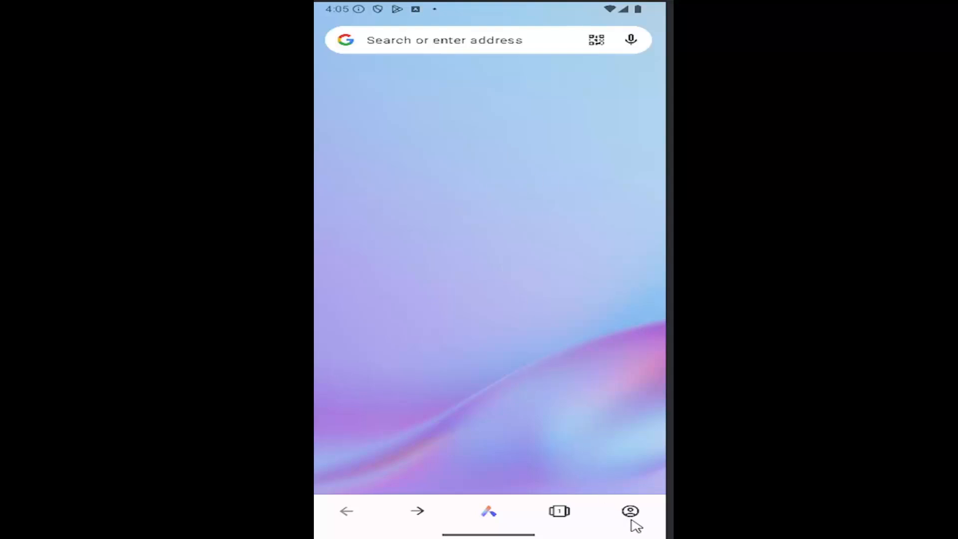
- Open Opera's Settings from the profile panel's gear icon and scroll down the list
left_click(629, 511)
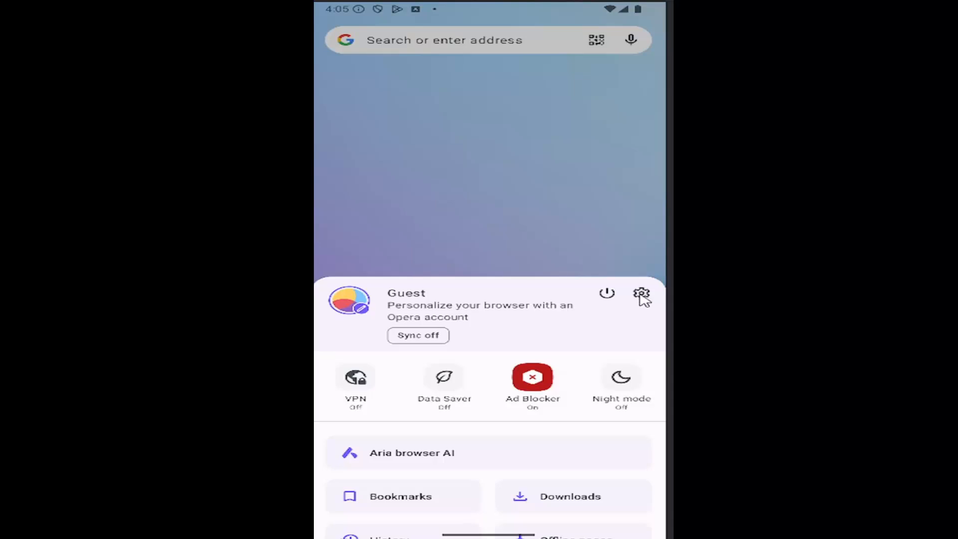
mouse_move(641, 298)
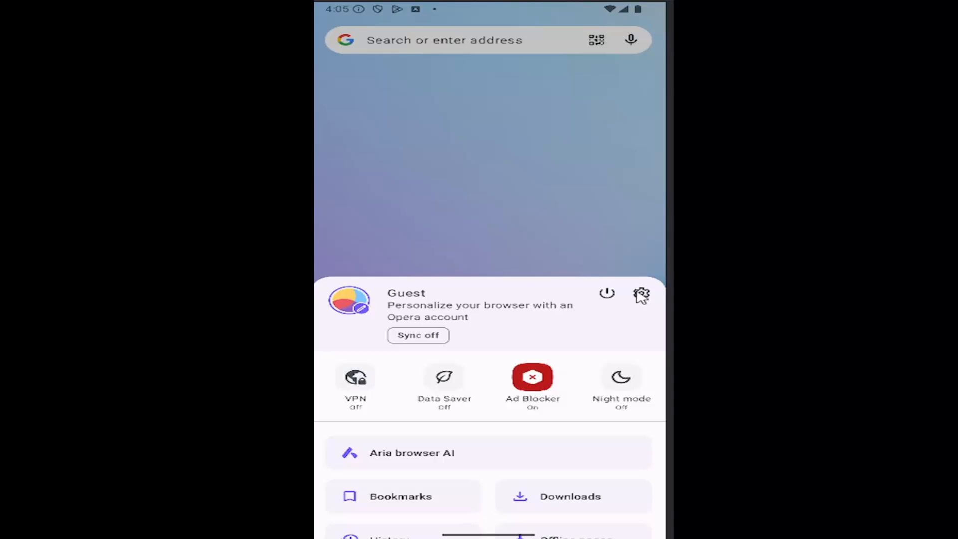
left_click(641, 293)
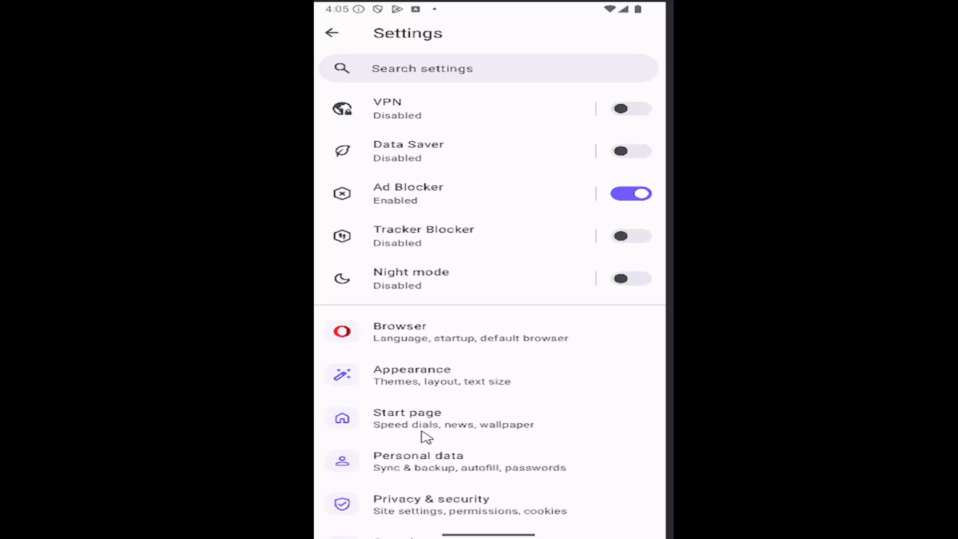
scroll("down", 3)
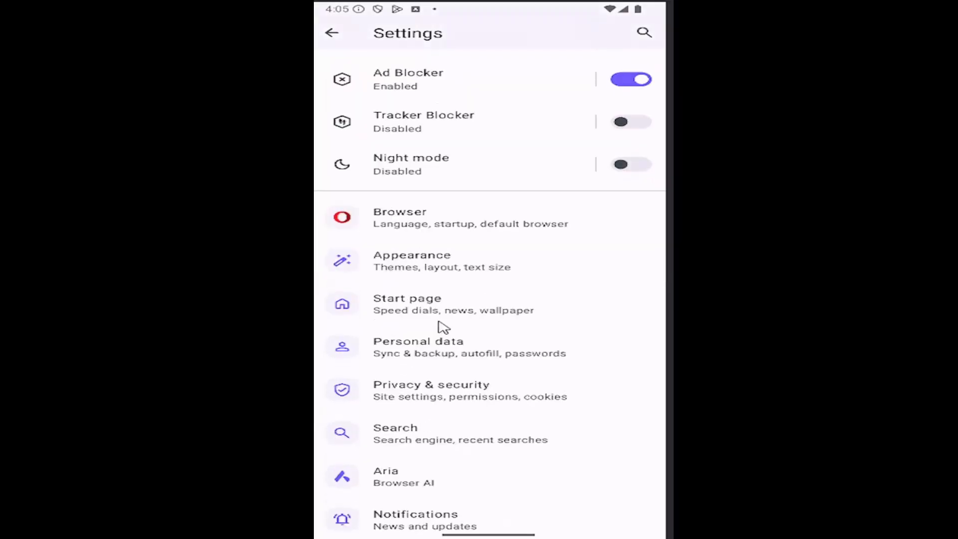
- Choose the Privacy & security entry in the Settings list
left_click(431, 390)
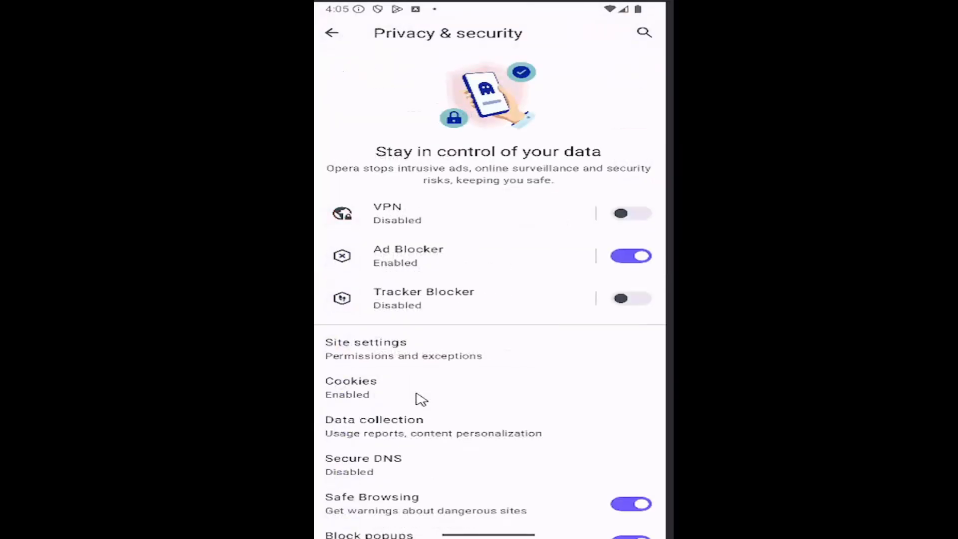
mouse_move(416, 357)
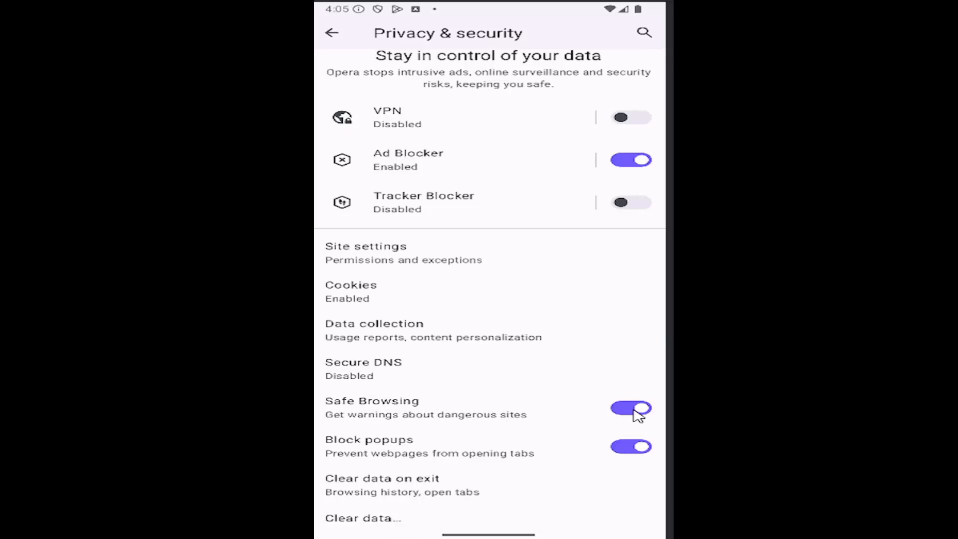
mouse_move(630, 416)
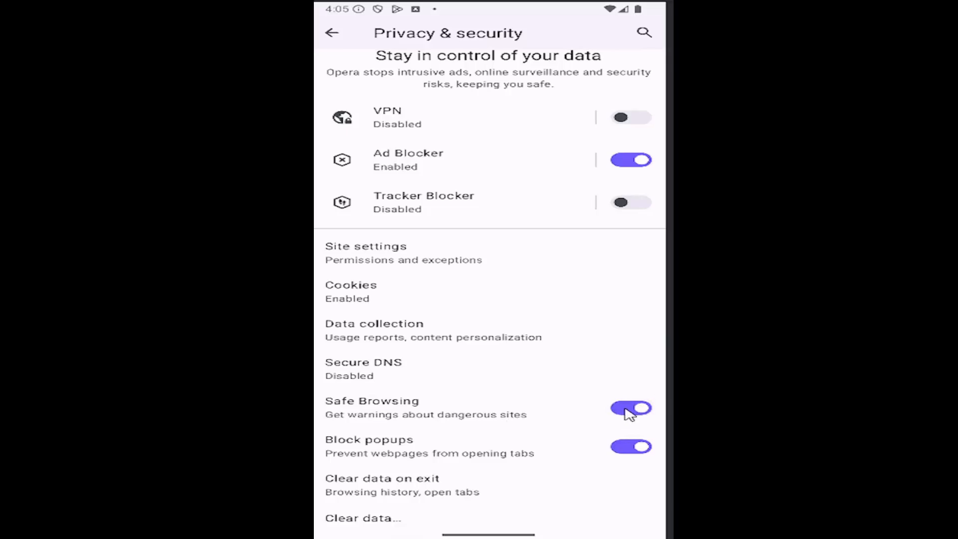
left_click(631, 408)
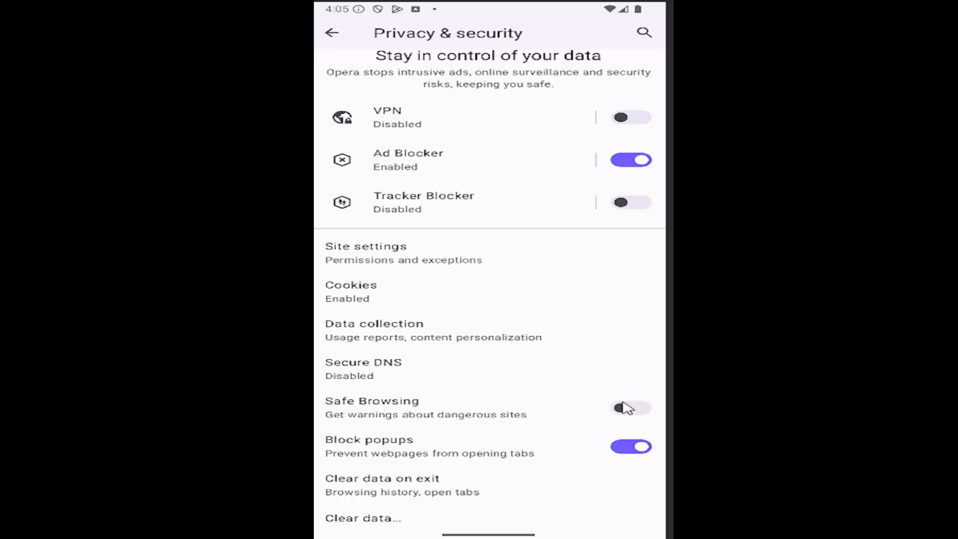
left_click(631, 408)
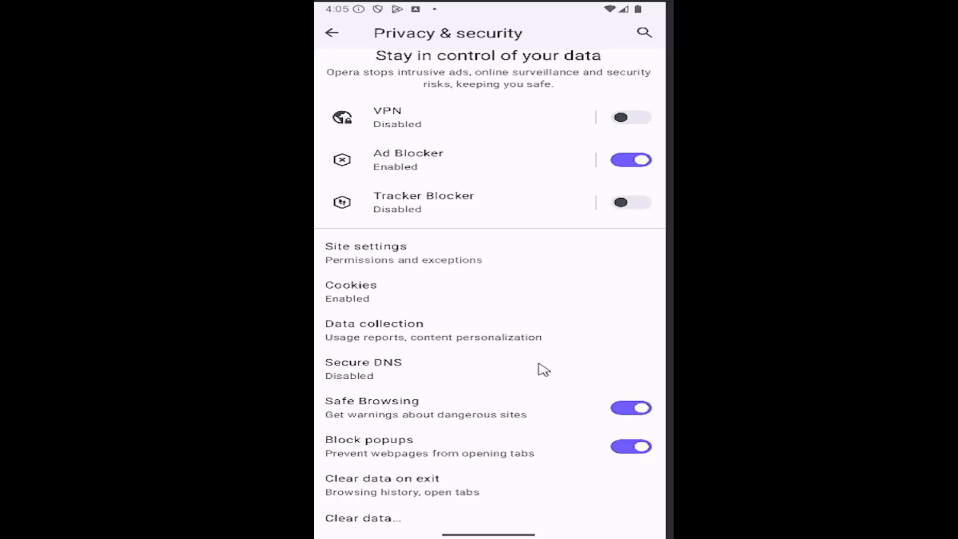